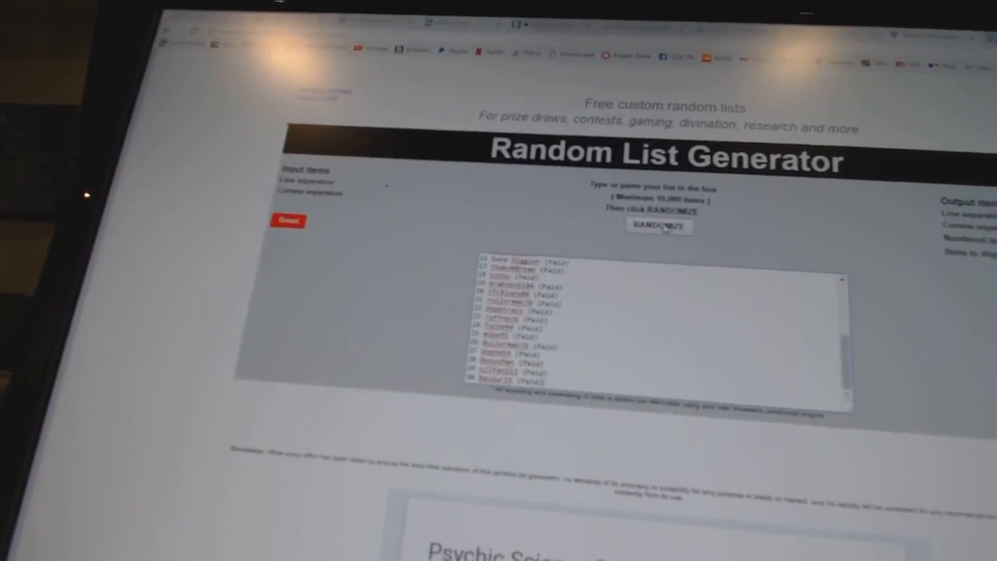
Reshuffle the paid entrants list repeatedly to produce a new randomized numbered order
{"action": "left_click", "coordinate": [659, 226]}
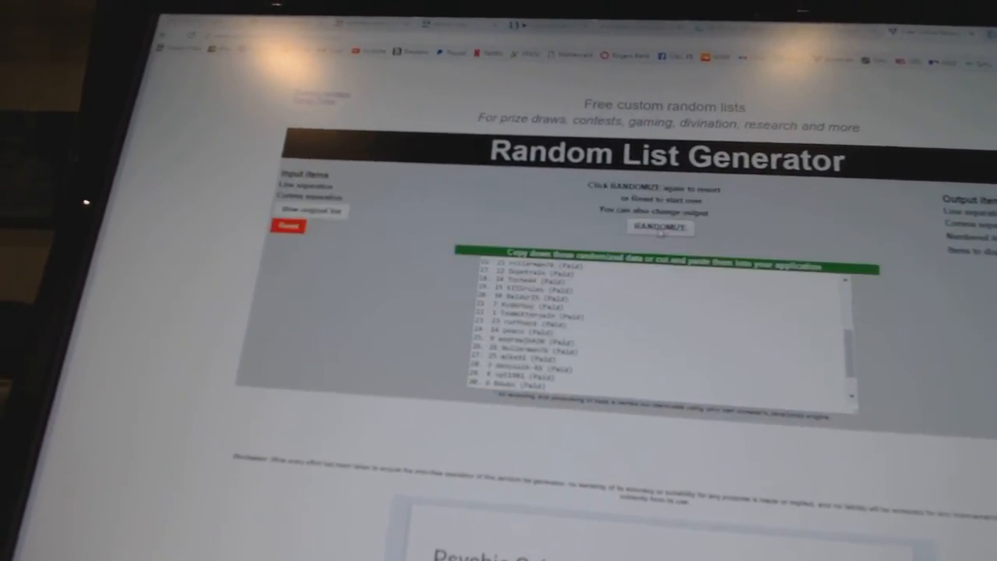
{"action": "left_click", "coordinate": [658, 226]}
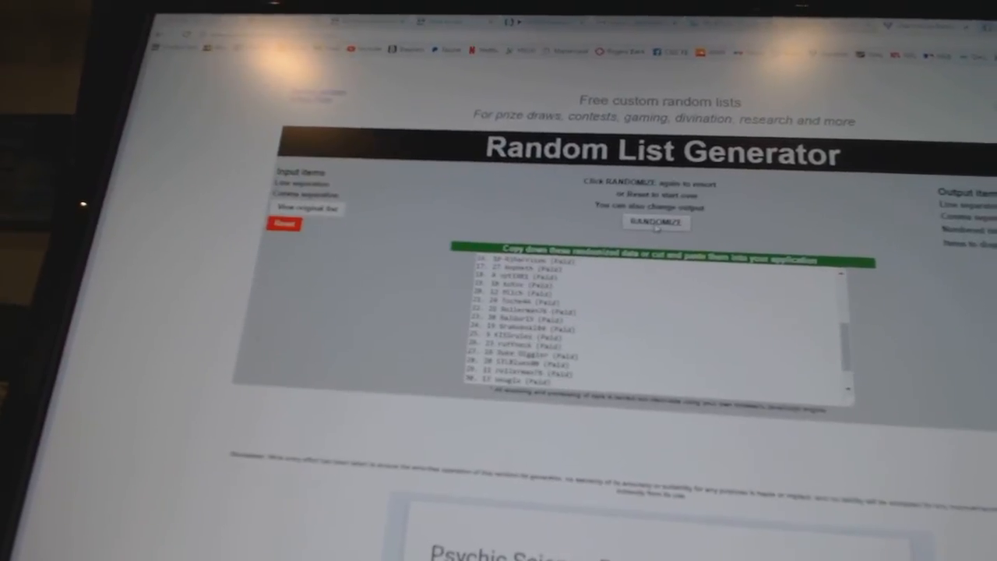
{"action": "left_click", "coordinate": [657, 223]}
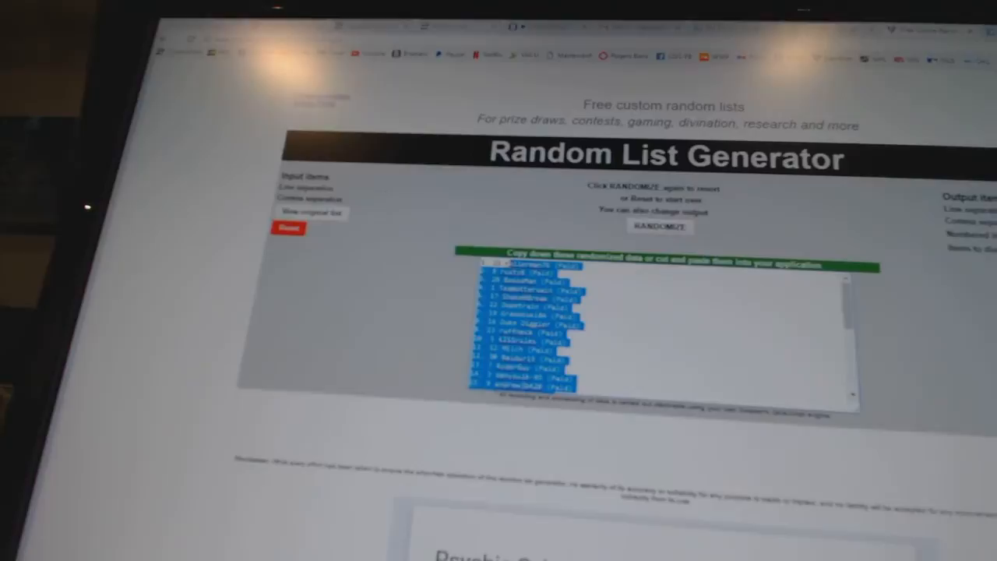
{"action": "left_click", "coordinate": [660, 224]}
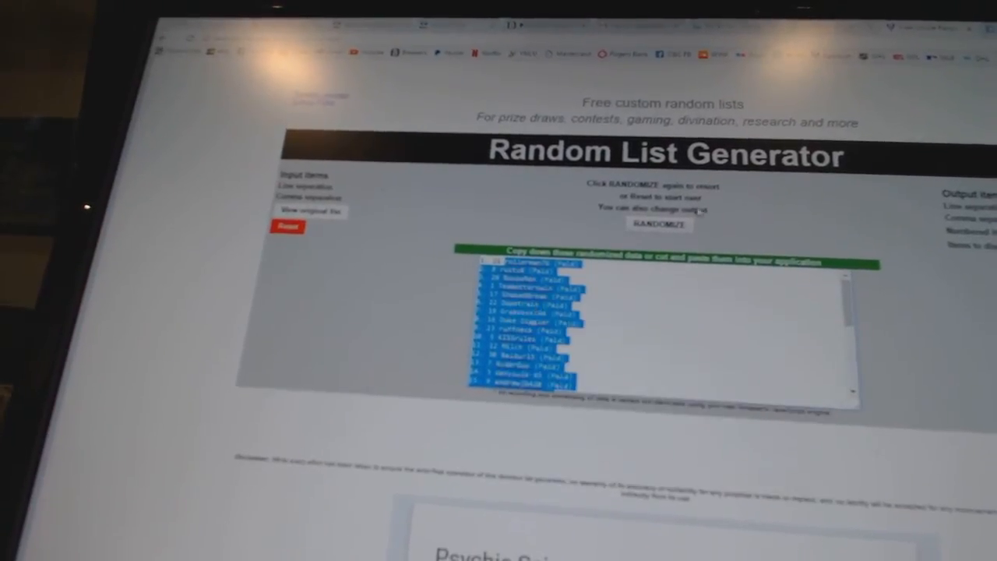